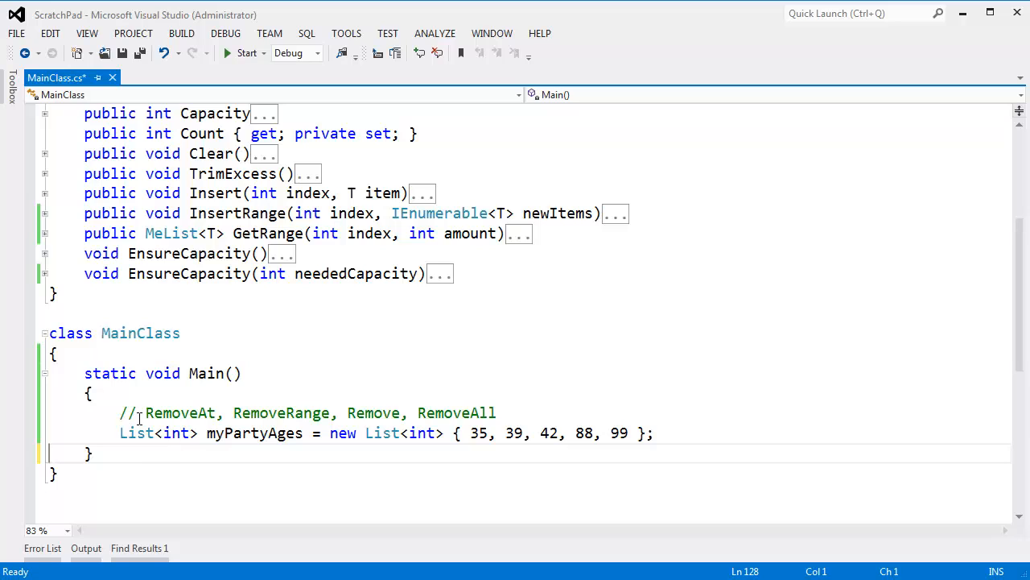
- Highlight the removal-methods comment, then add a Console.WriteLine(myPartyAges.Capacity) line and run the program
left_click_drag(145, 413, 497, 413)
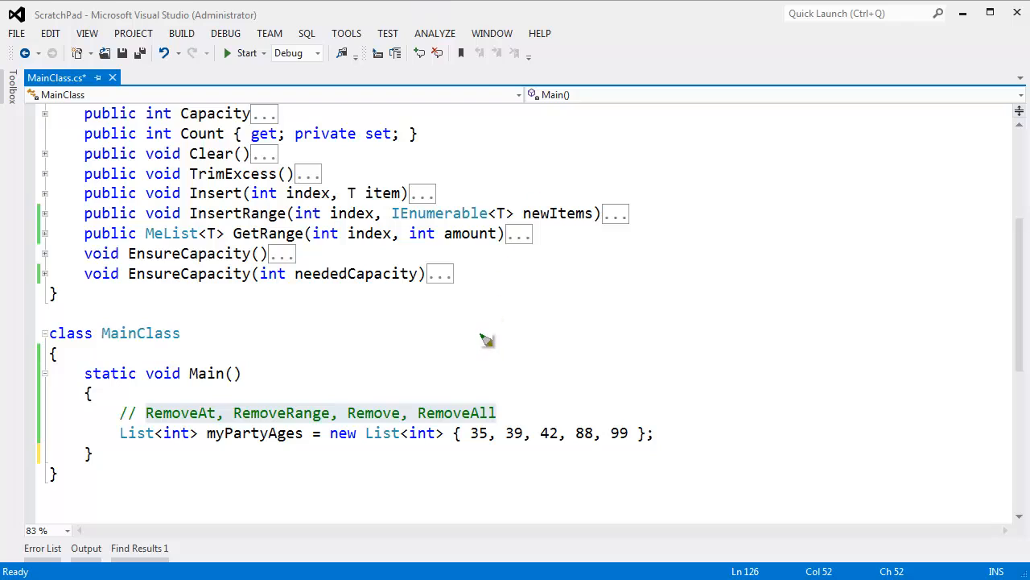
left_click_drag(481, 332, 885, 390)
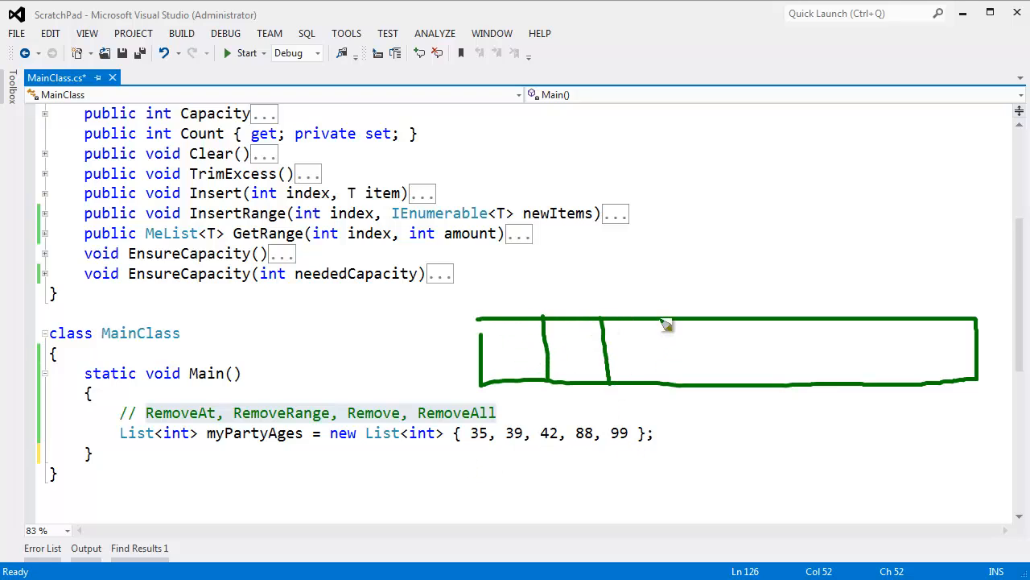
left_click_drag(668, 322, 801, 394)
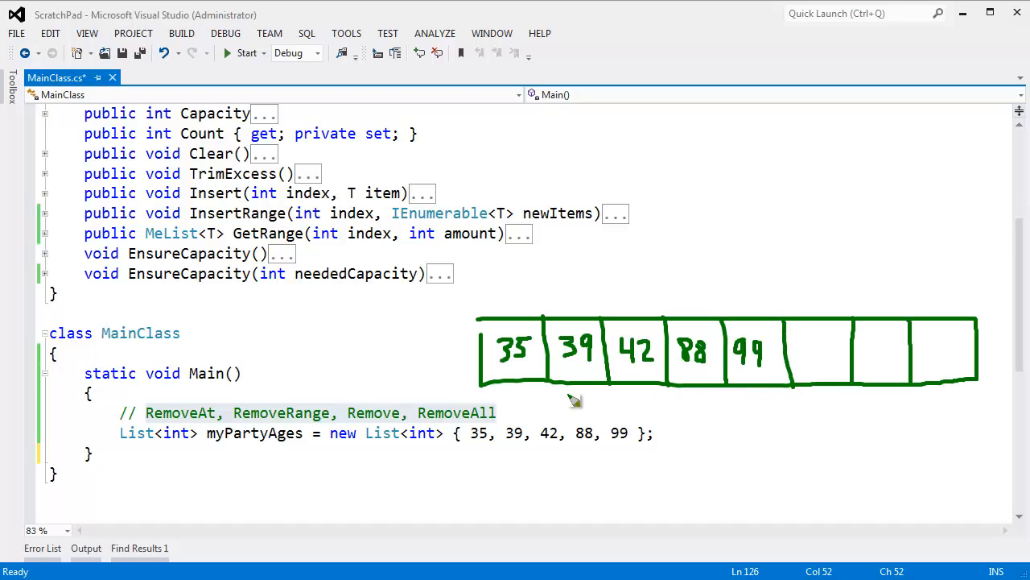
mouse_move(470, 503)
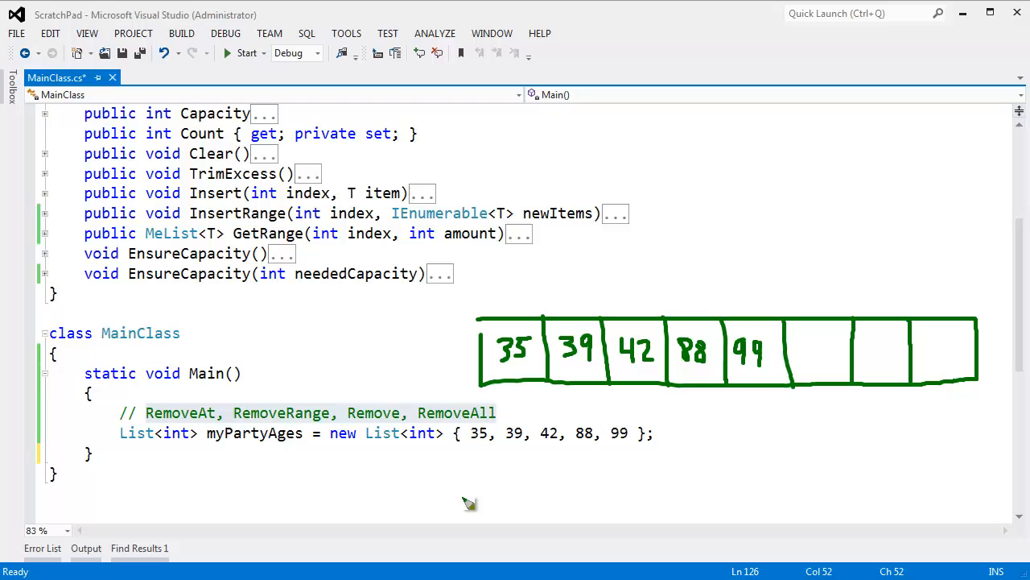
mouse_move(377, 452)
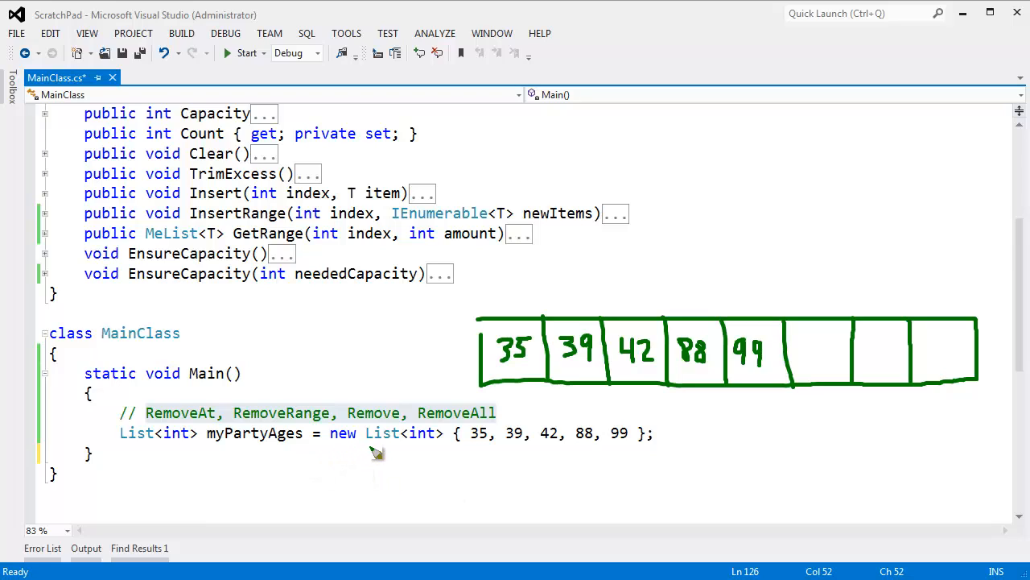
mouse_move(475, 453)
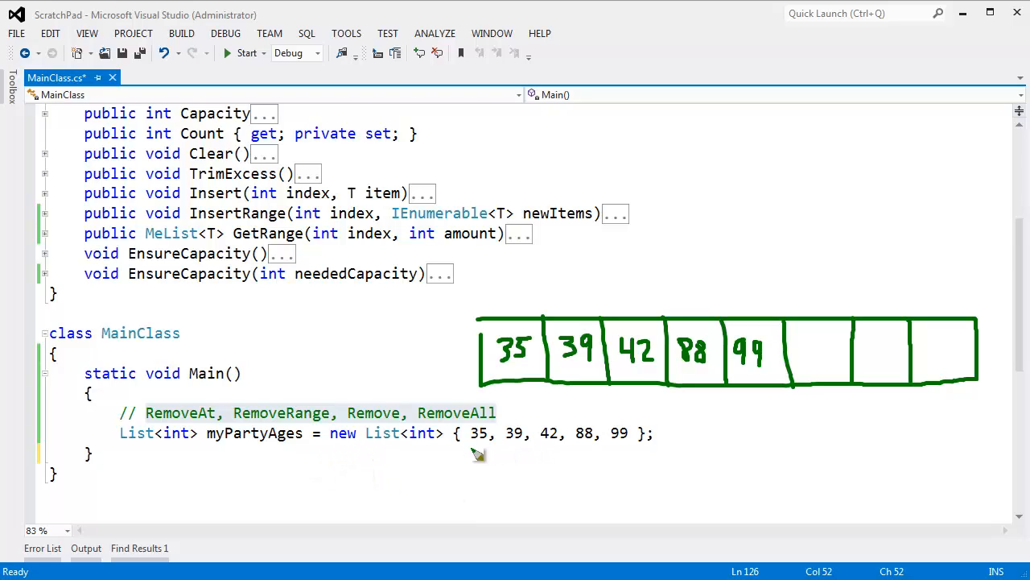
left_click_drag(471, 446, 632, 445)
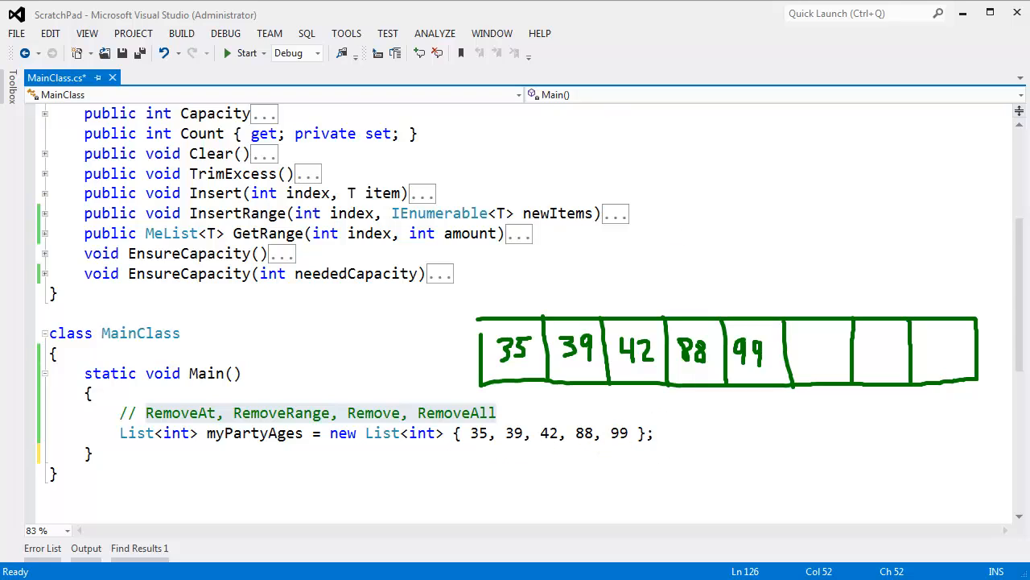
key("enter")
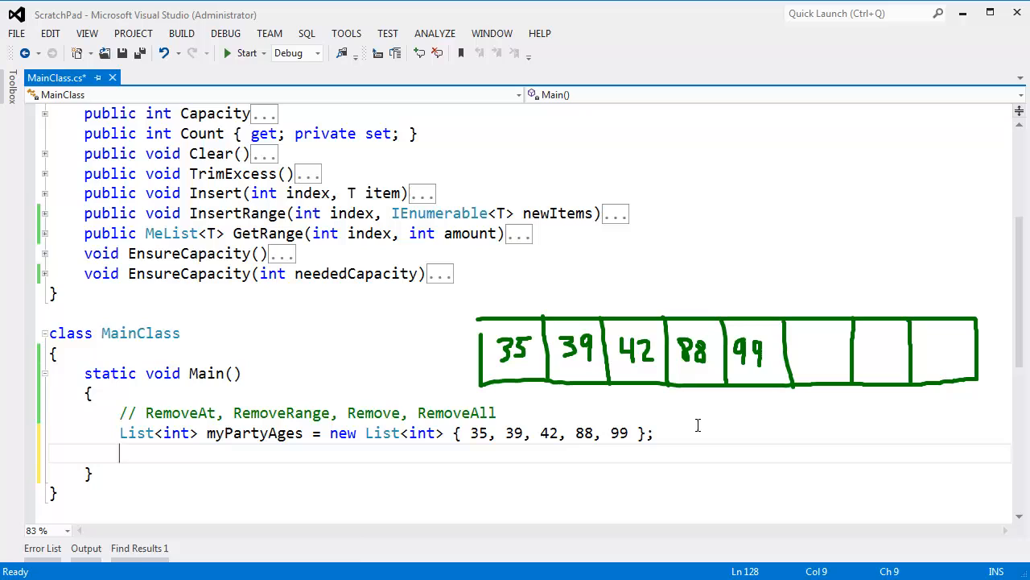
type("Console.WriteLine(myPartyAges)")
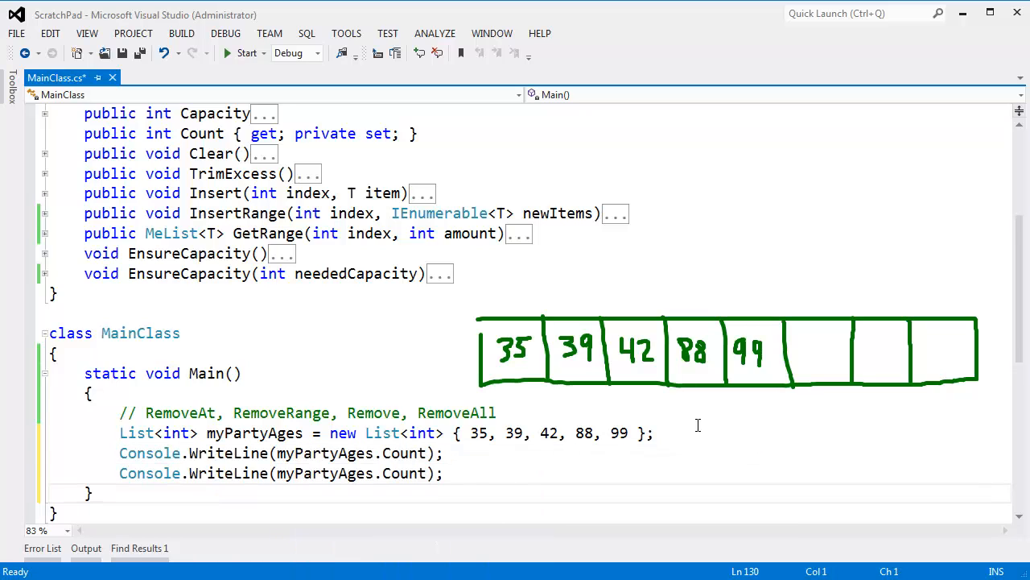
type(".")
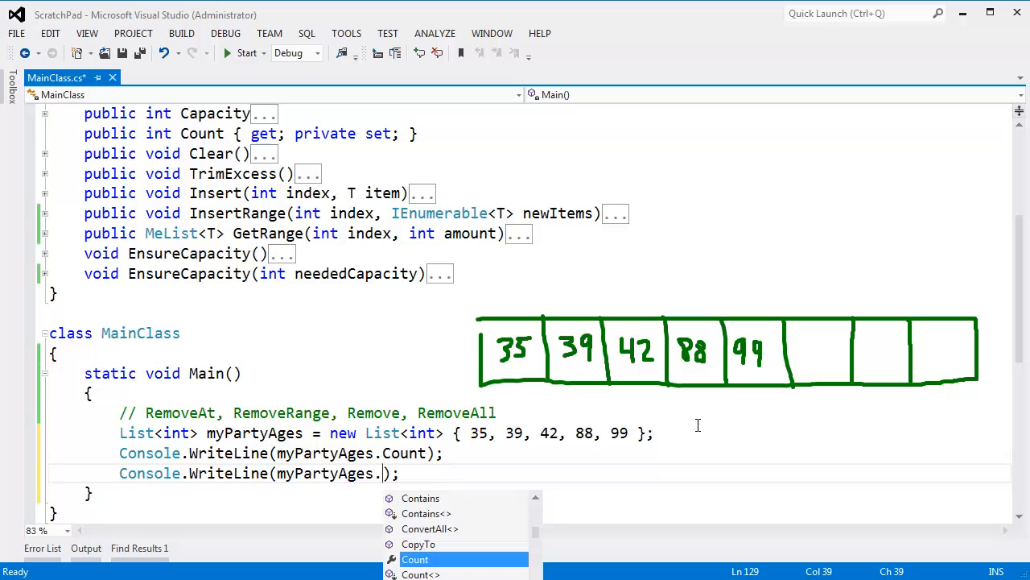
type("Capacity")
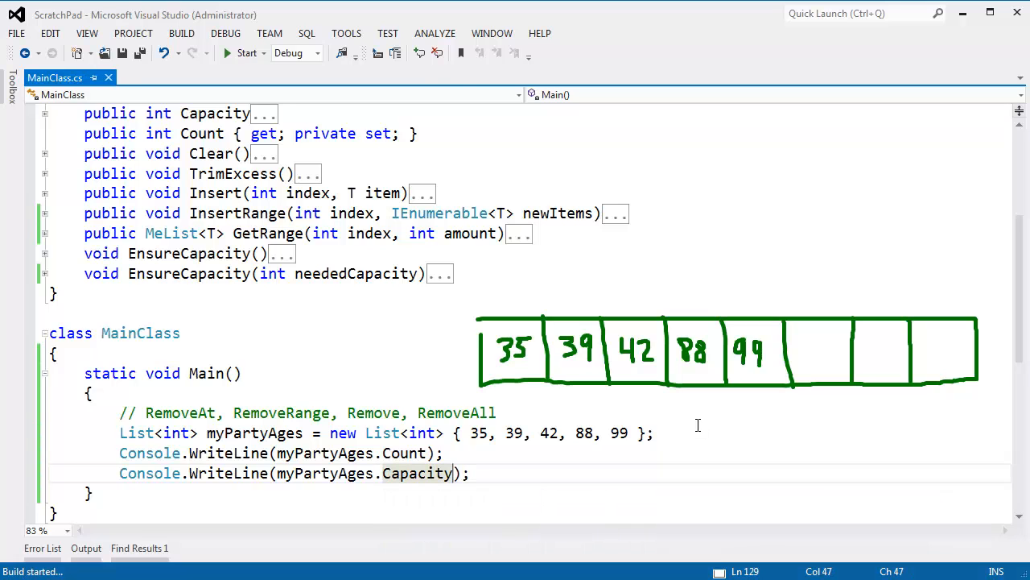
left_click(246, 52)
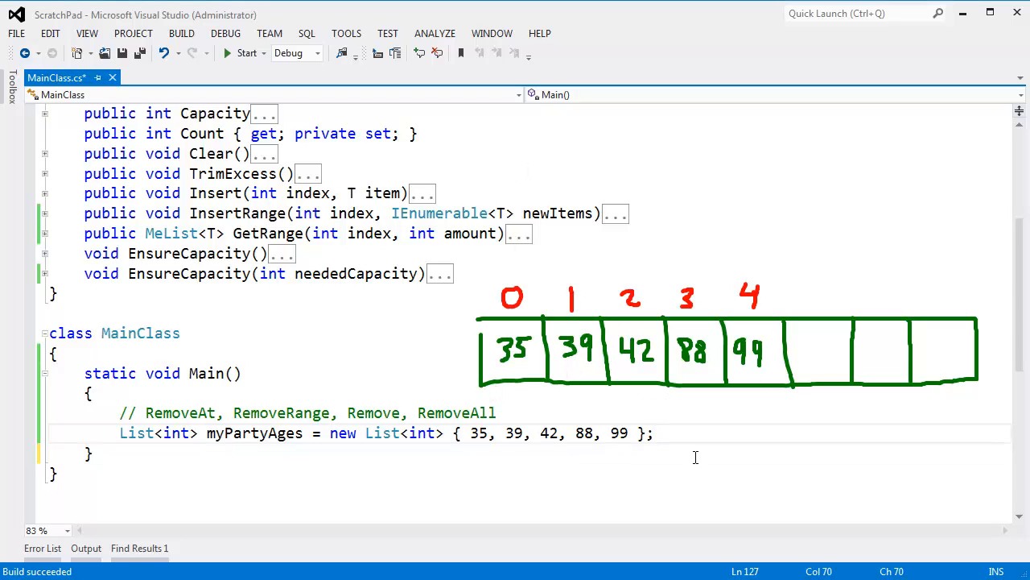
- Add myPartyAges.RemoveAt(1); followed by Console.WriteLine(); to Main
type("myPartyAges.")
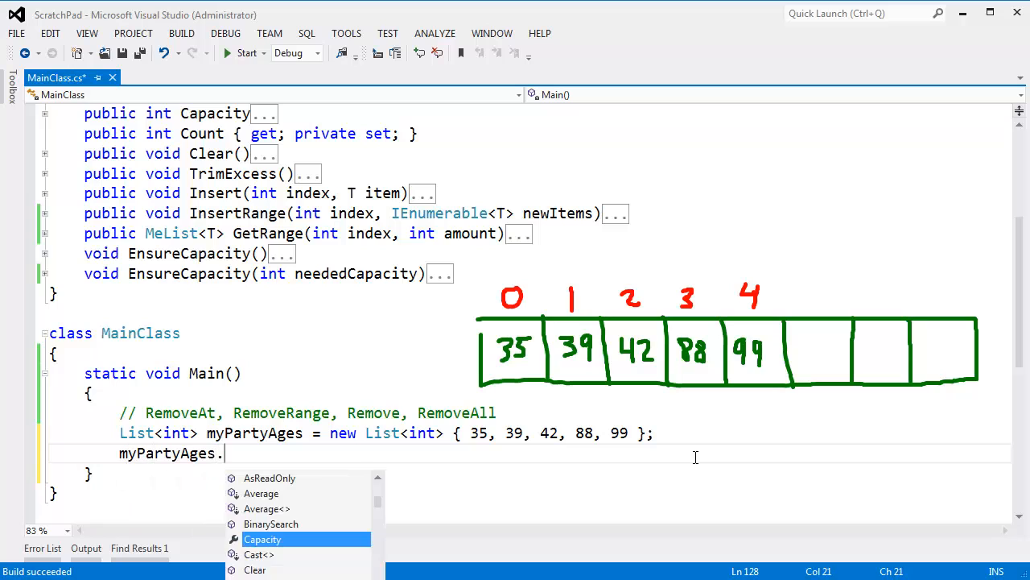
type("RemoveAt(1);")
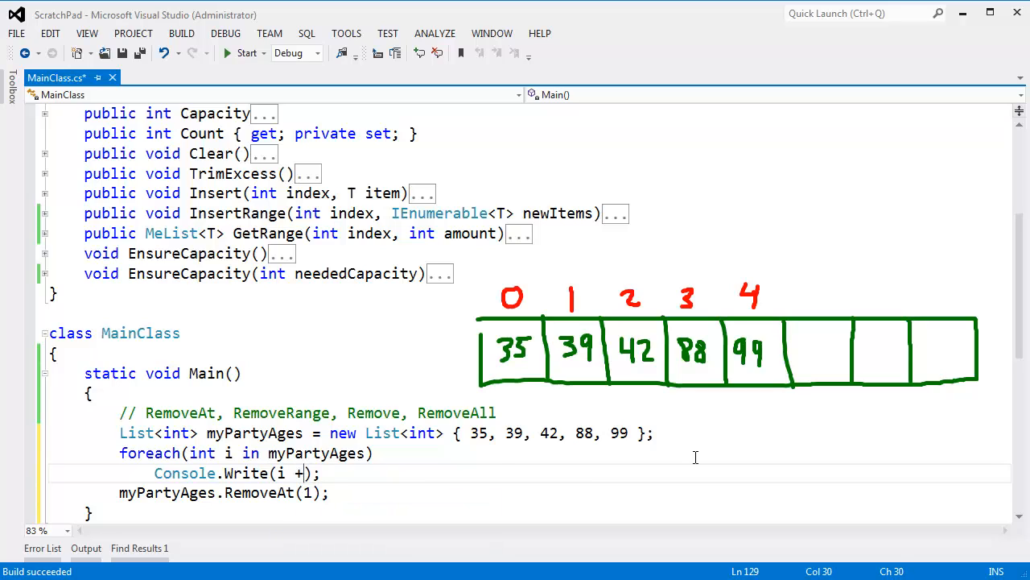
type("\" \"")
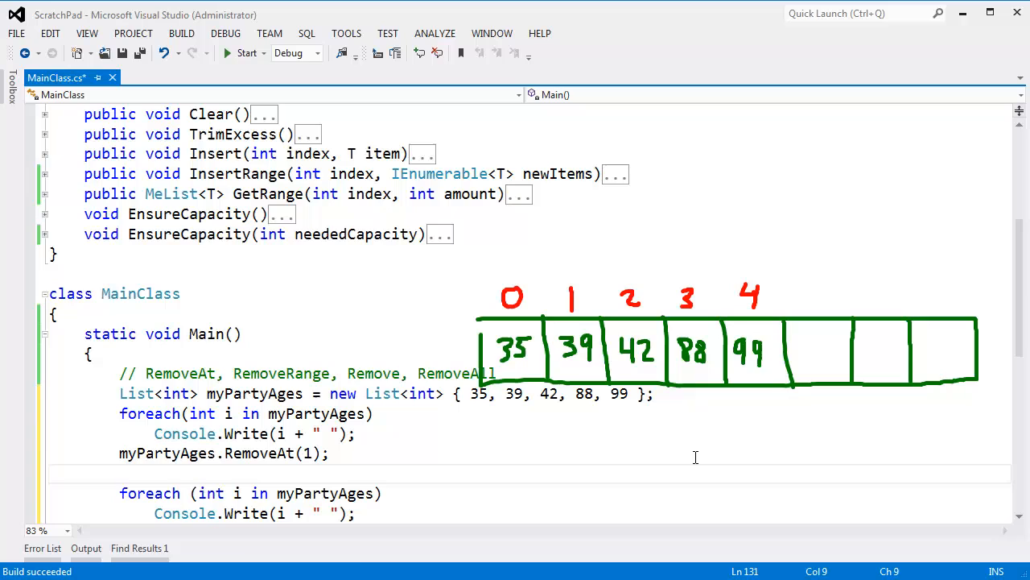
type("Console.WriteLine();")
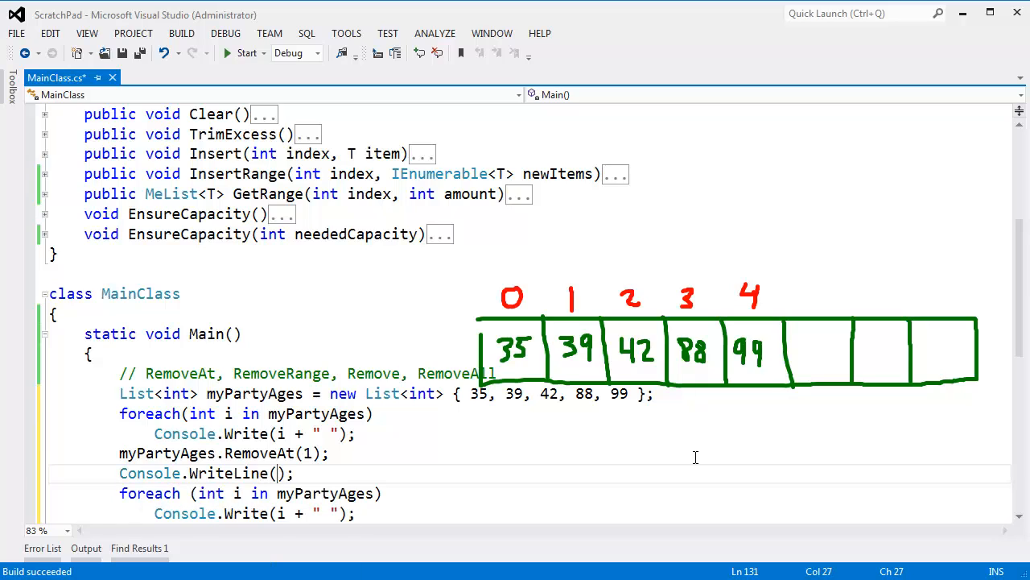
mouse_move(514, 458)
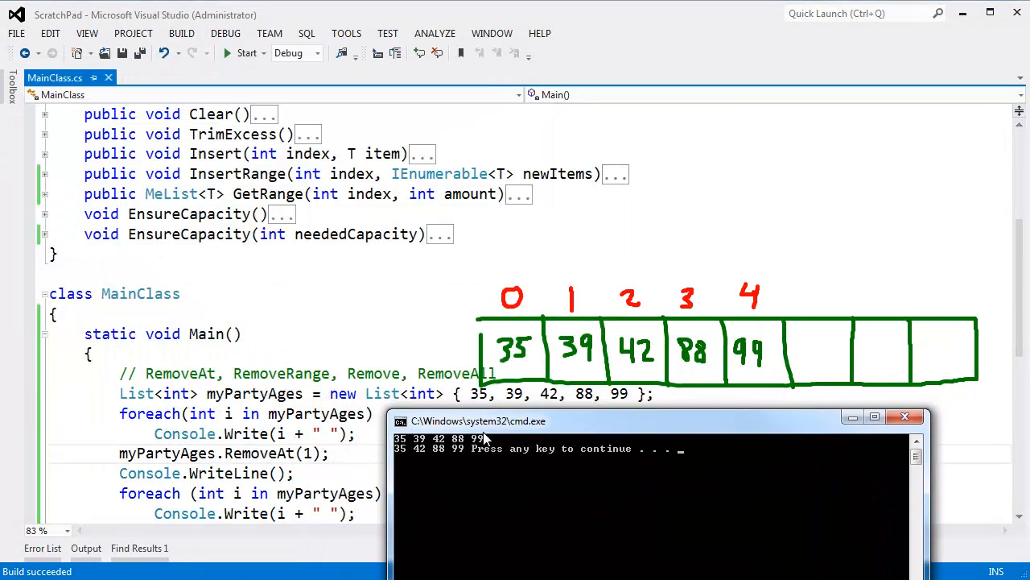
left_click_drag(483, 420, 503, 432)
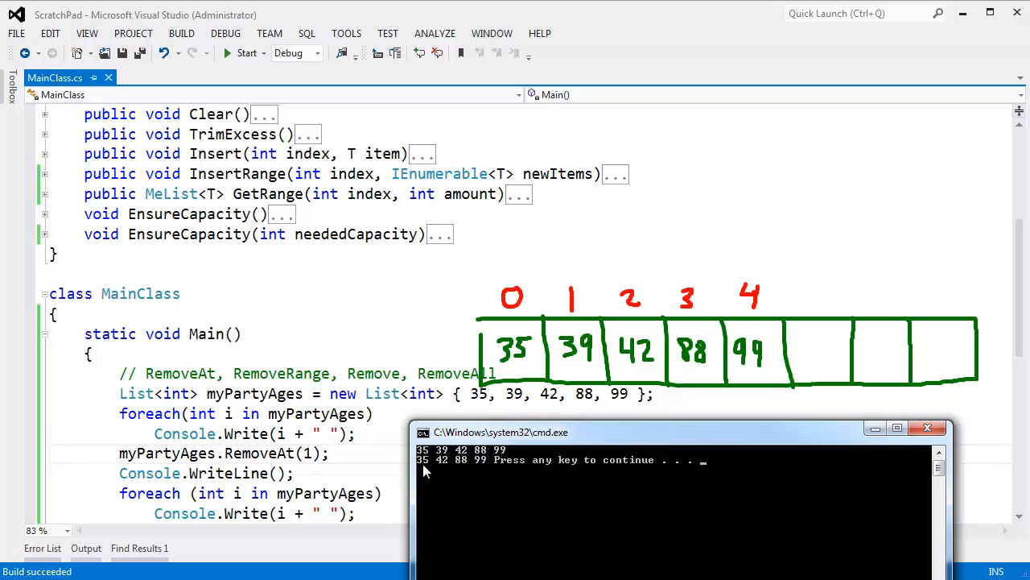
mouse_move(475, 469)
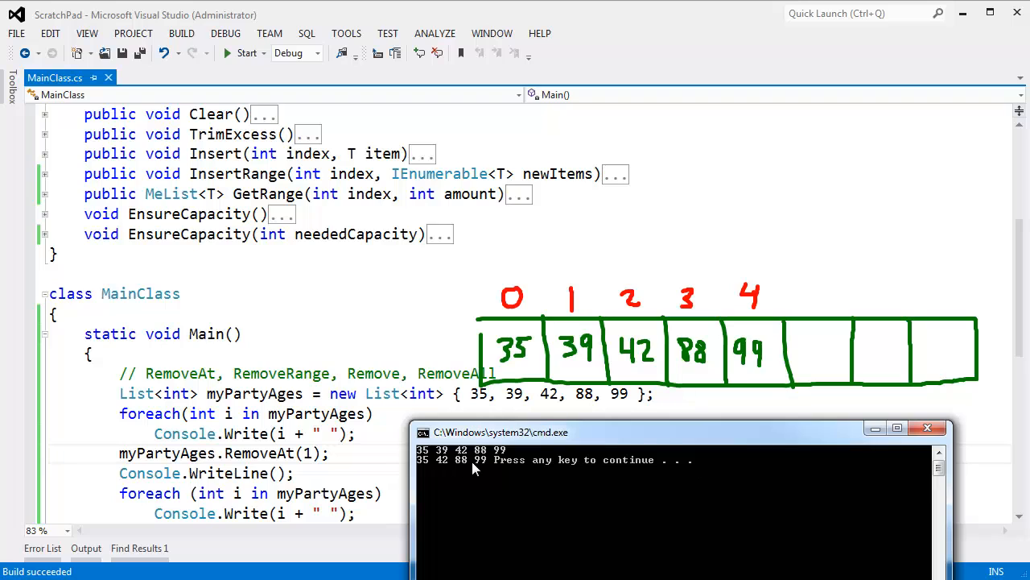
mouse_move(486, 465)
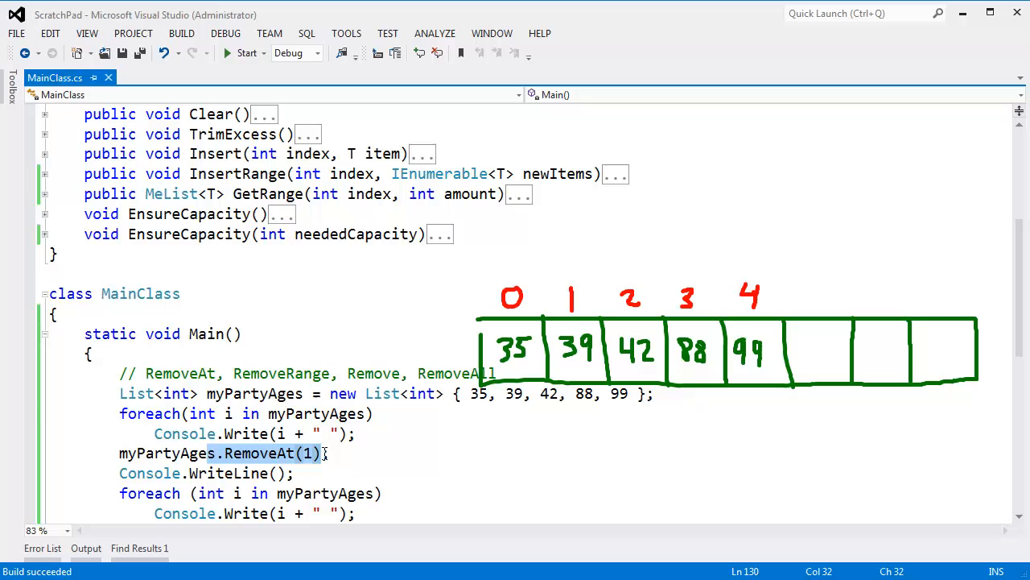
mouse_move(385, 459)
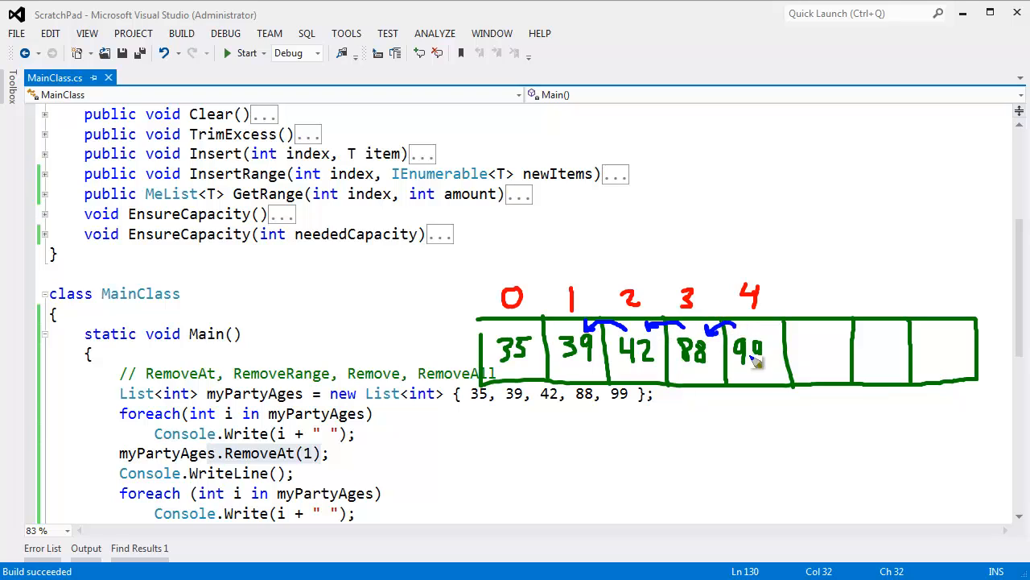
mouse_move(446, 427)
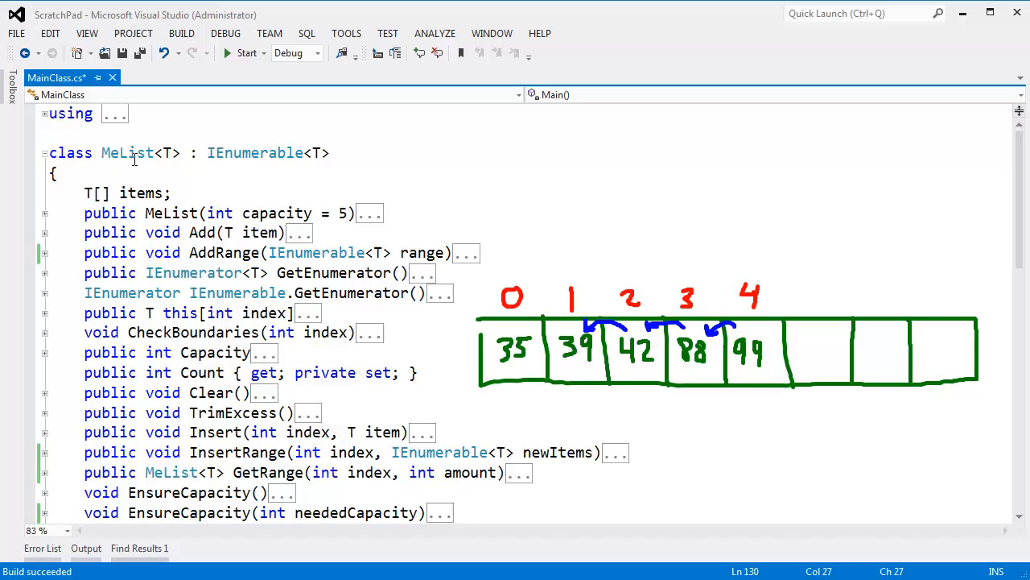
- Declare a public RemoveAt(int index) method in MeList
scroll("down", 3)
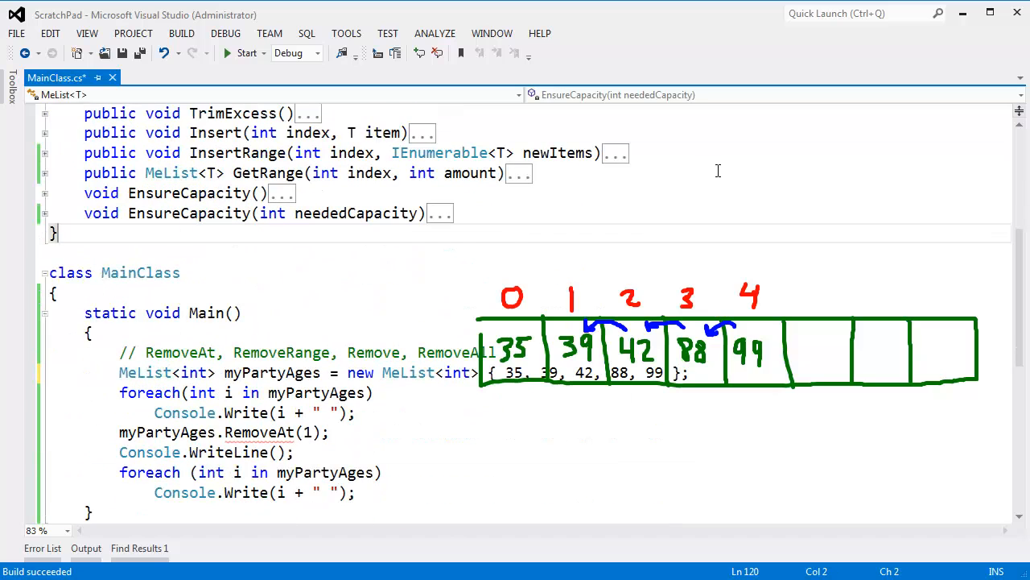
type("public void")
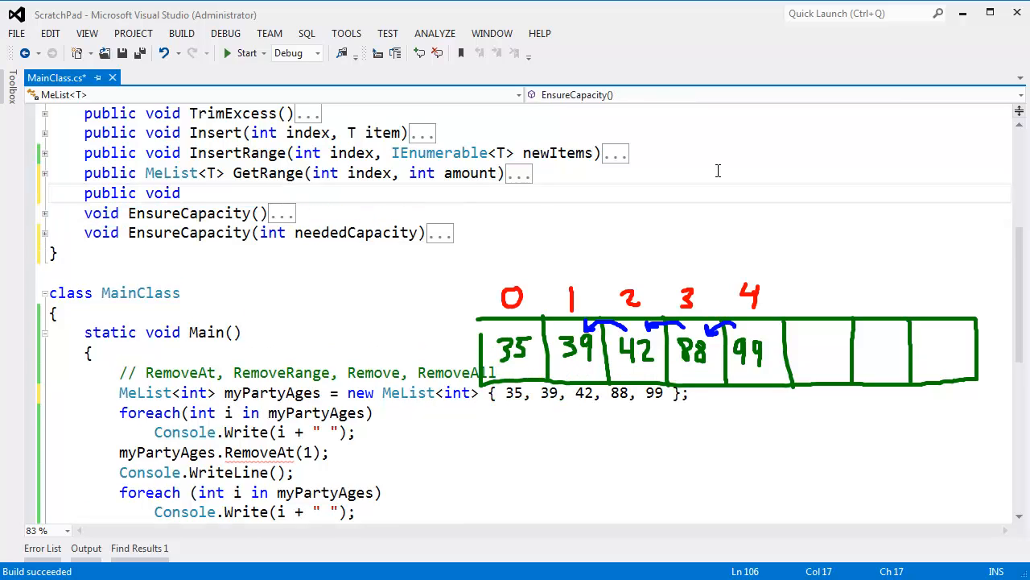
type("Rem")
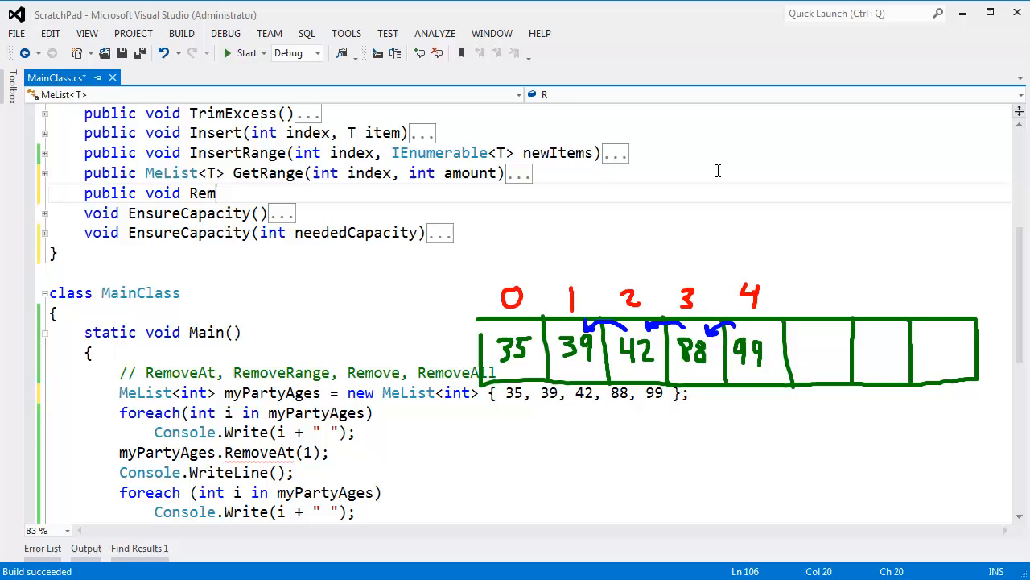
type("oveAt(int inde")
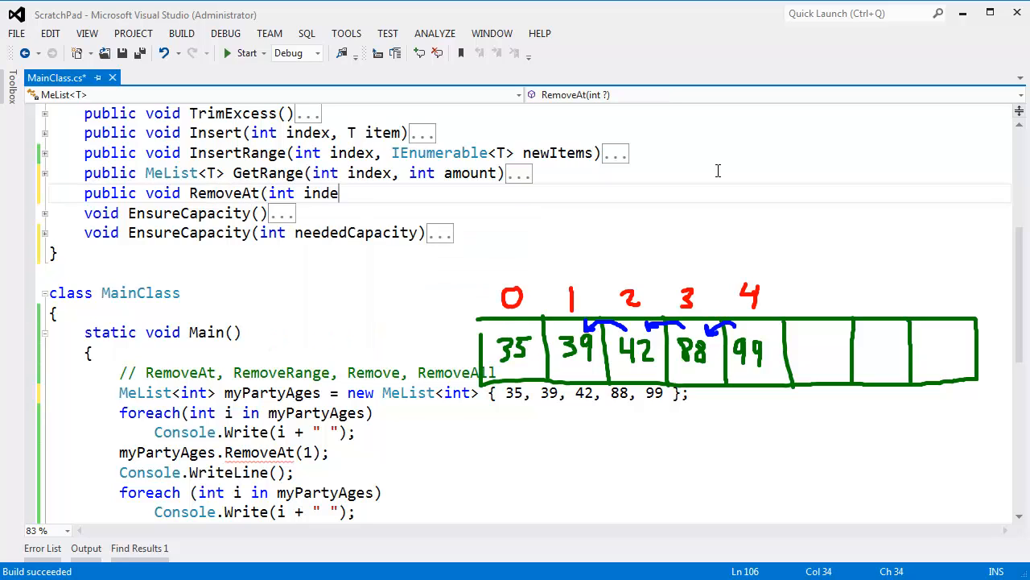
type("x")
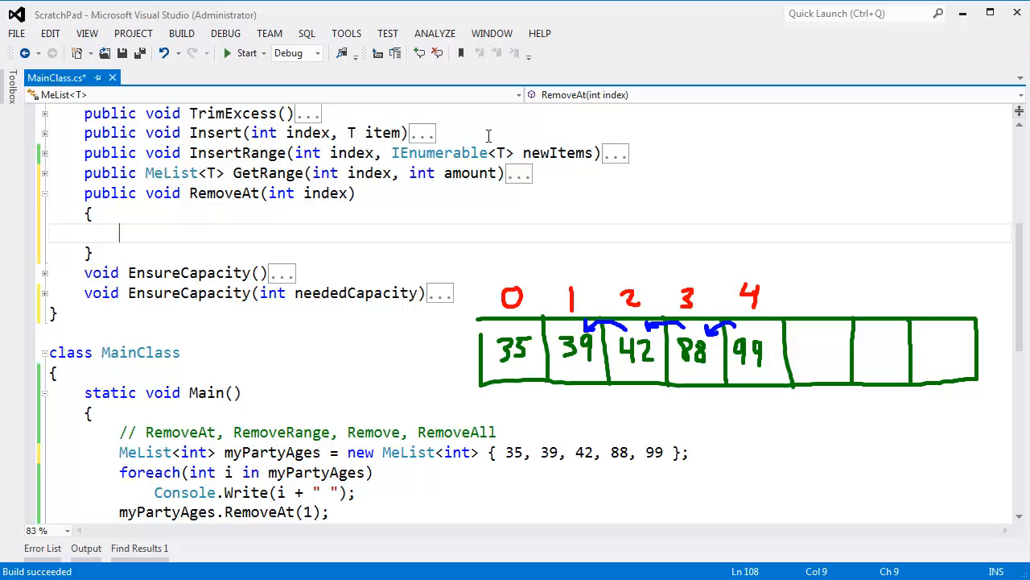
mouse_move(885, 69)
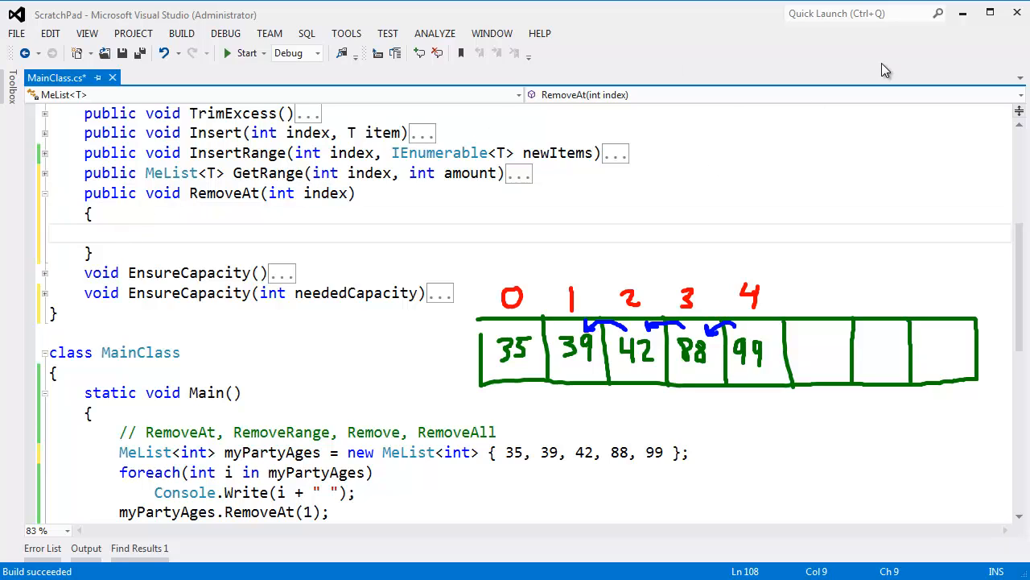
- Begin the body with Array.Copy(items, index using the sourceIndex overload
type("Array.crop")
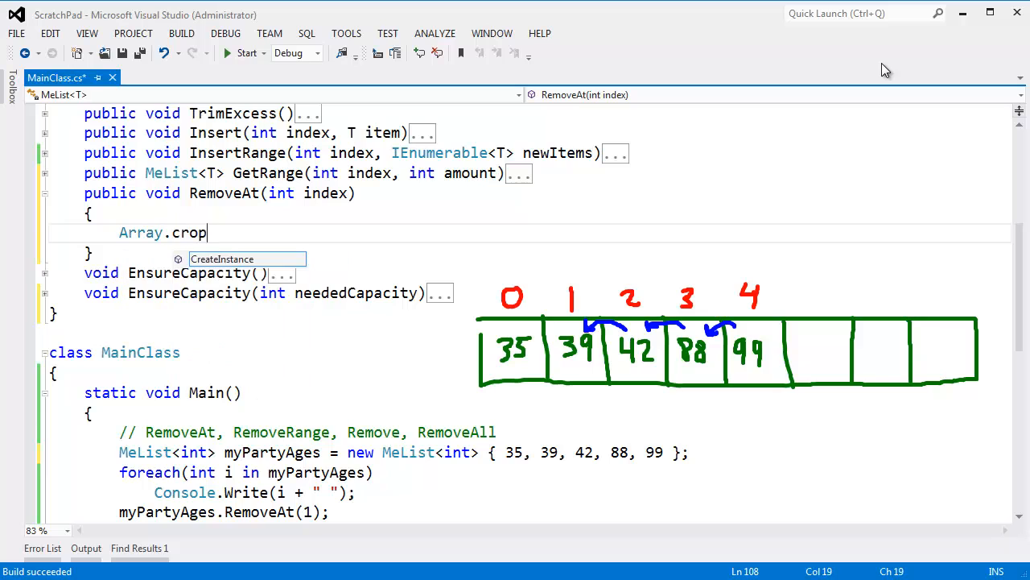
type("Copy")
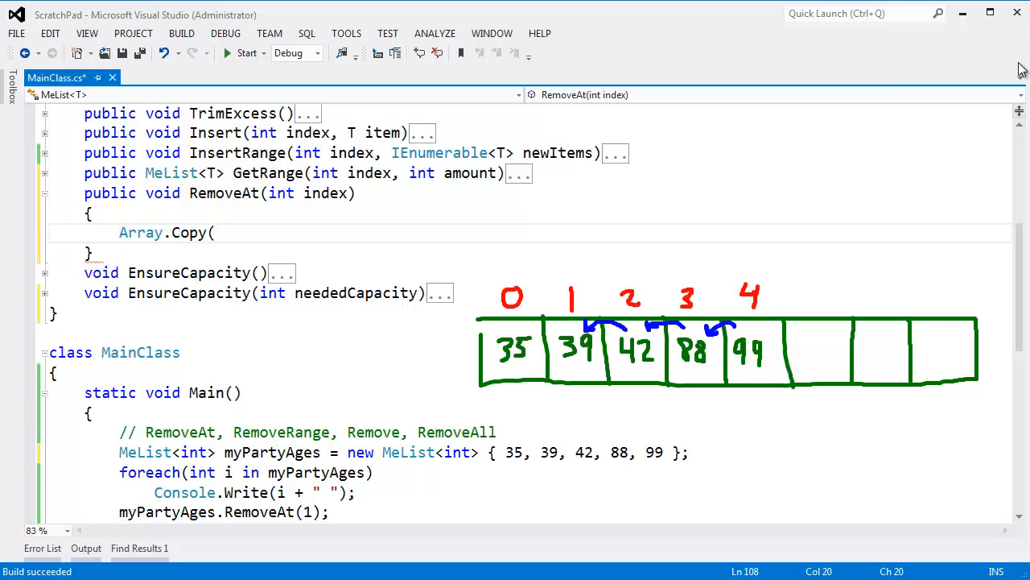
type("(")
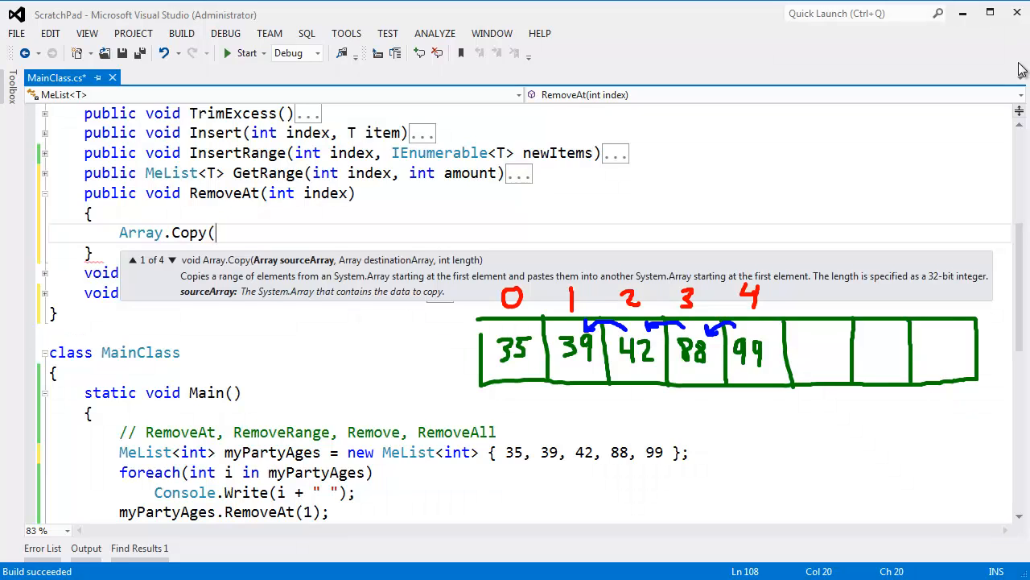
type("items,")
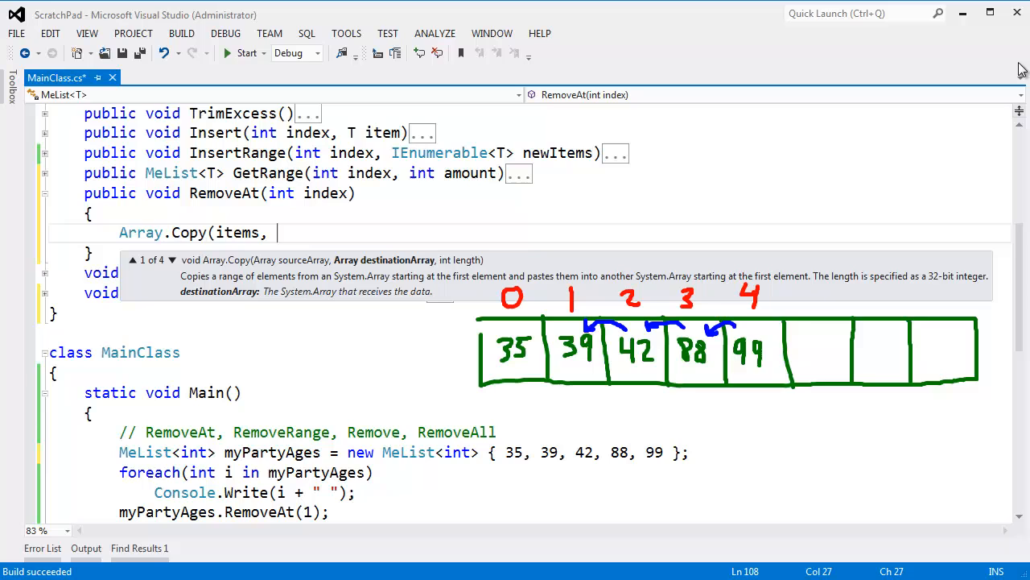
left_click(172, 259)
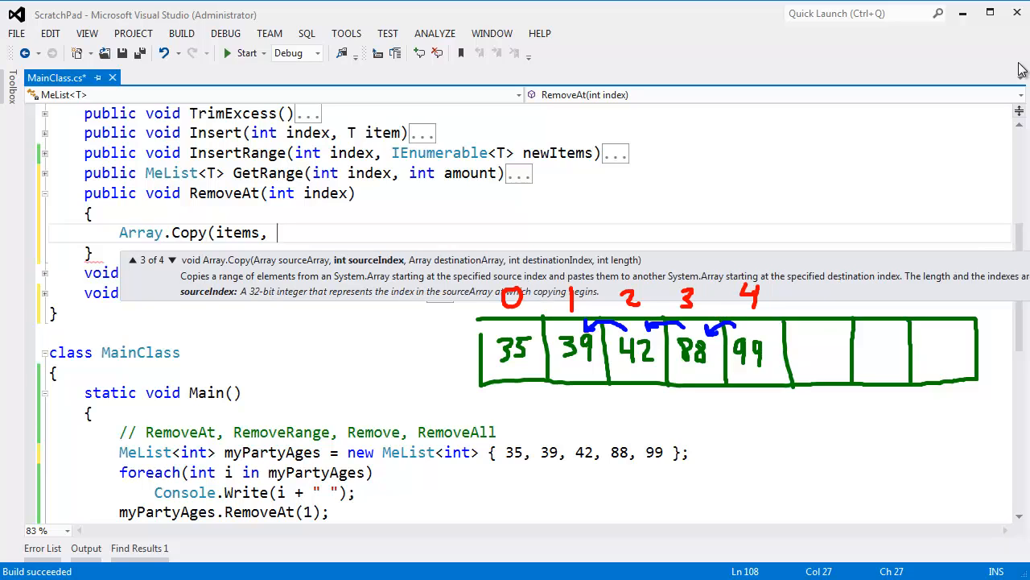
type("index + 1")
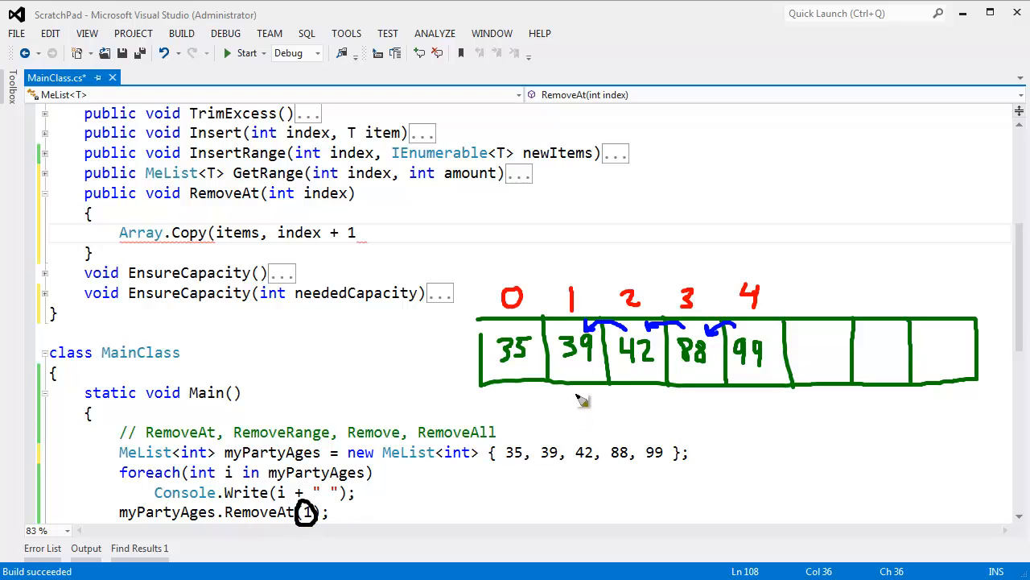
mouse_move(581, 407)
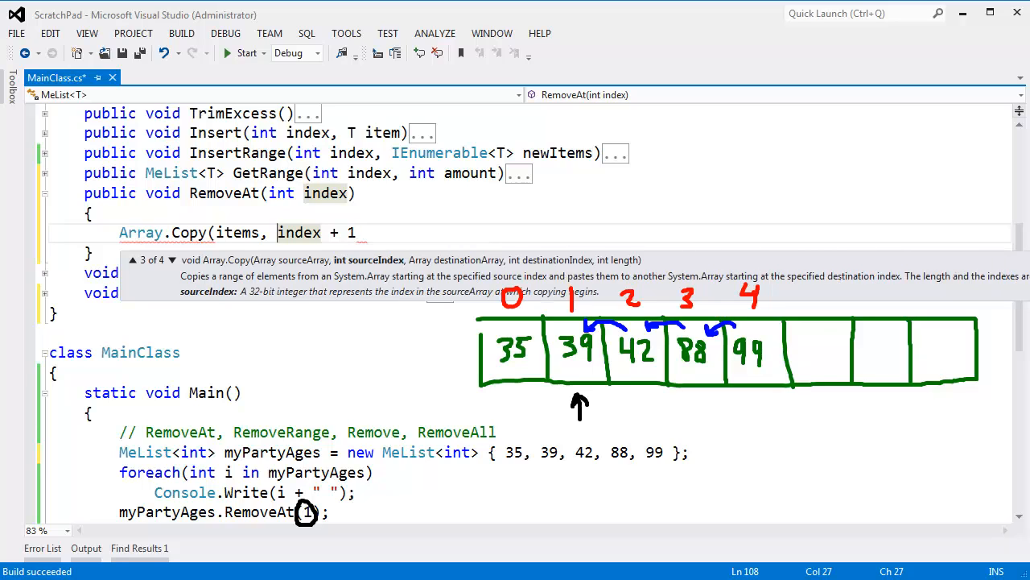
mouse_move(639, 363)
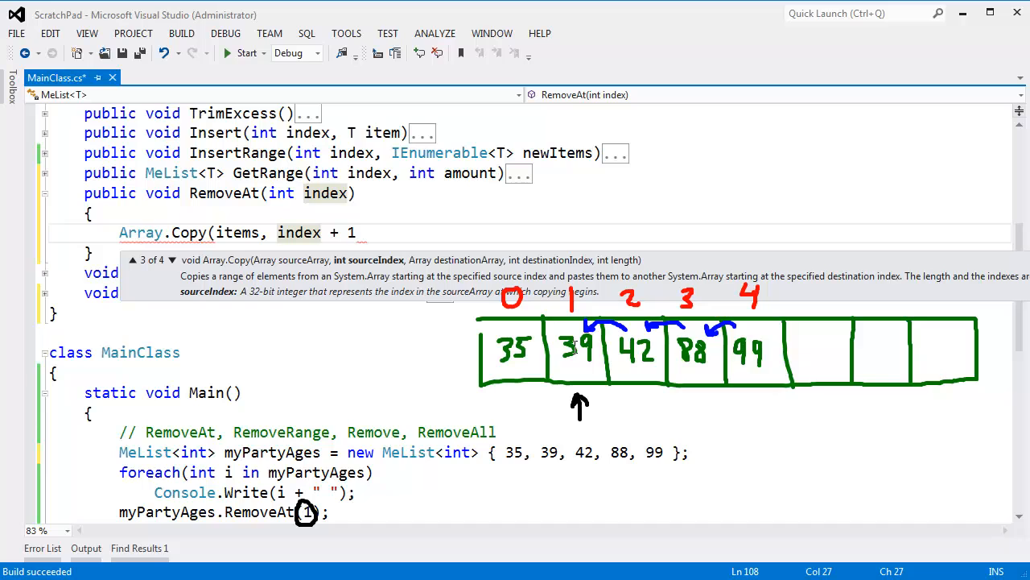
mouse_move(355, 227)
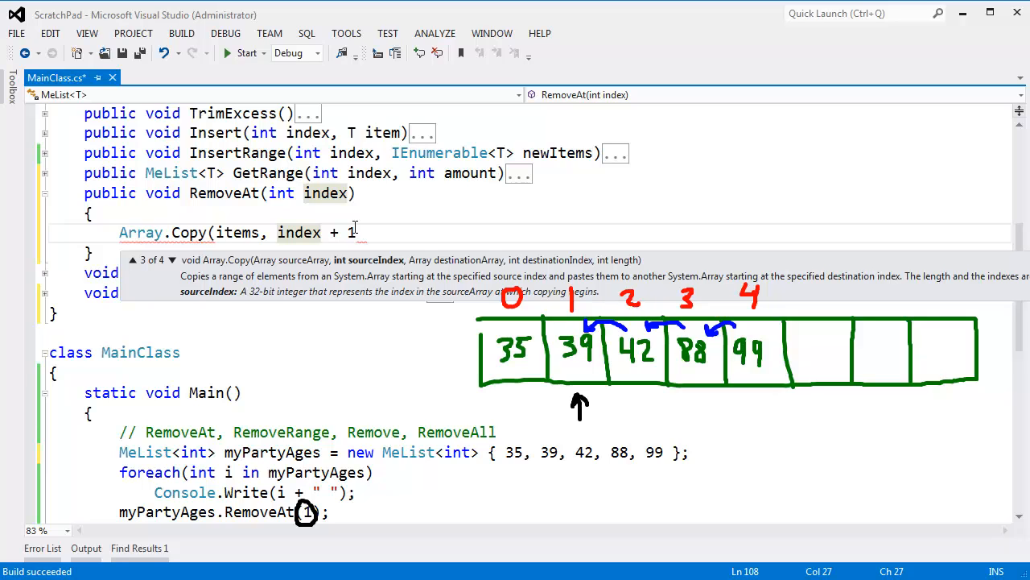
- Finish the call as Array.Copy(items, index + 1, items, index, Count - (index + 1));
type(",")
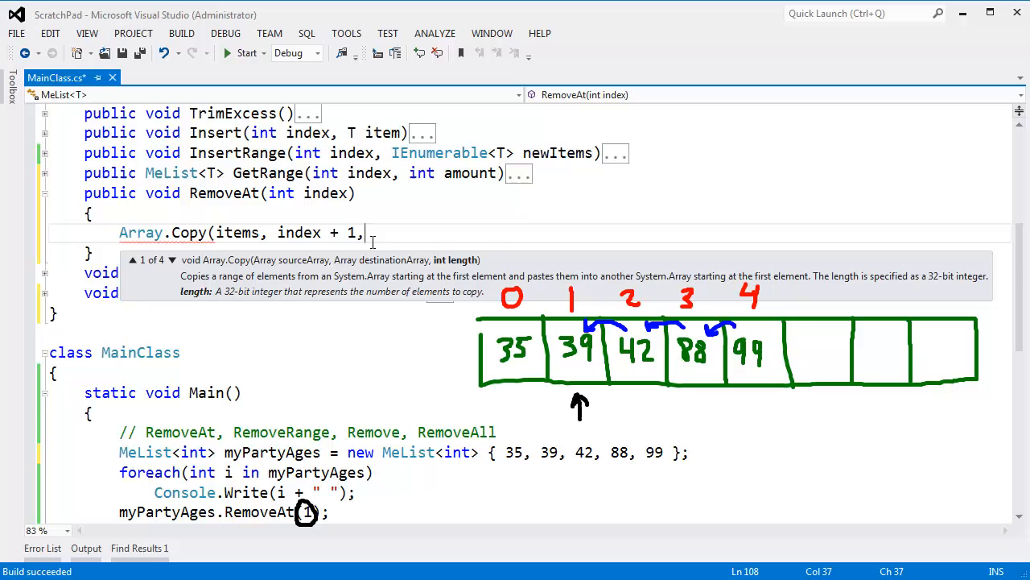
type(",")
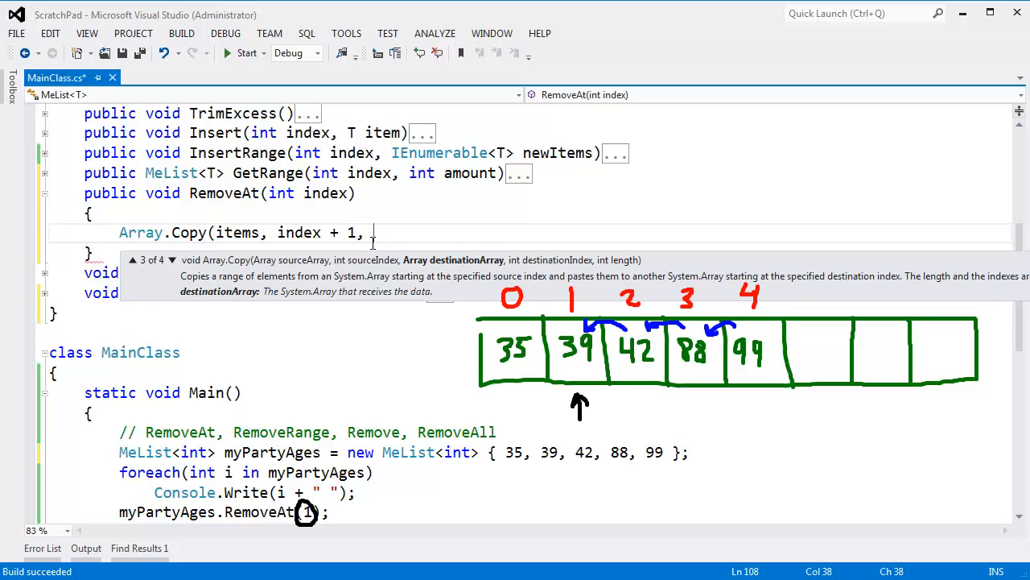
mouse_move(451, 268)
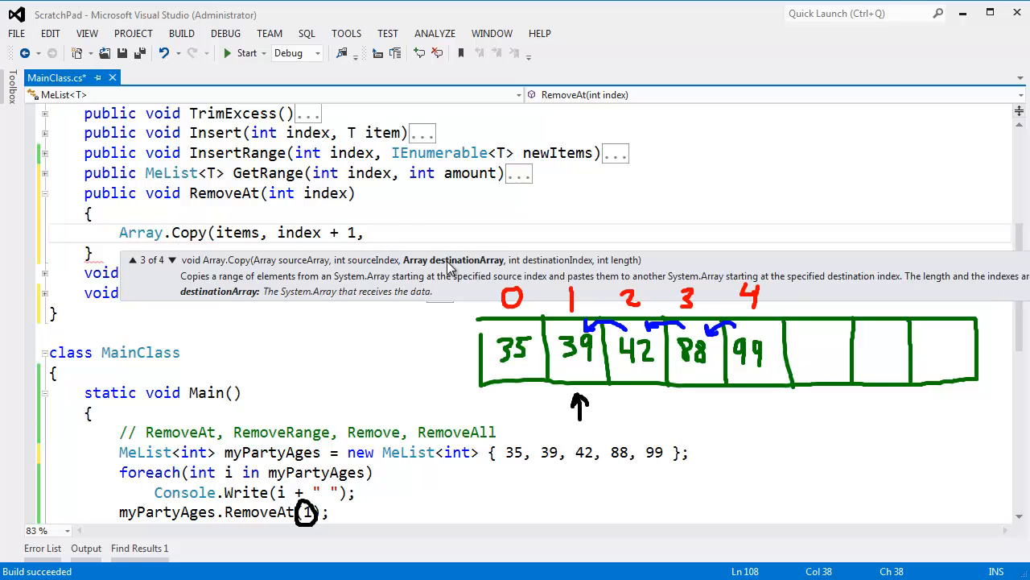
type("items,")
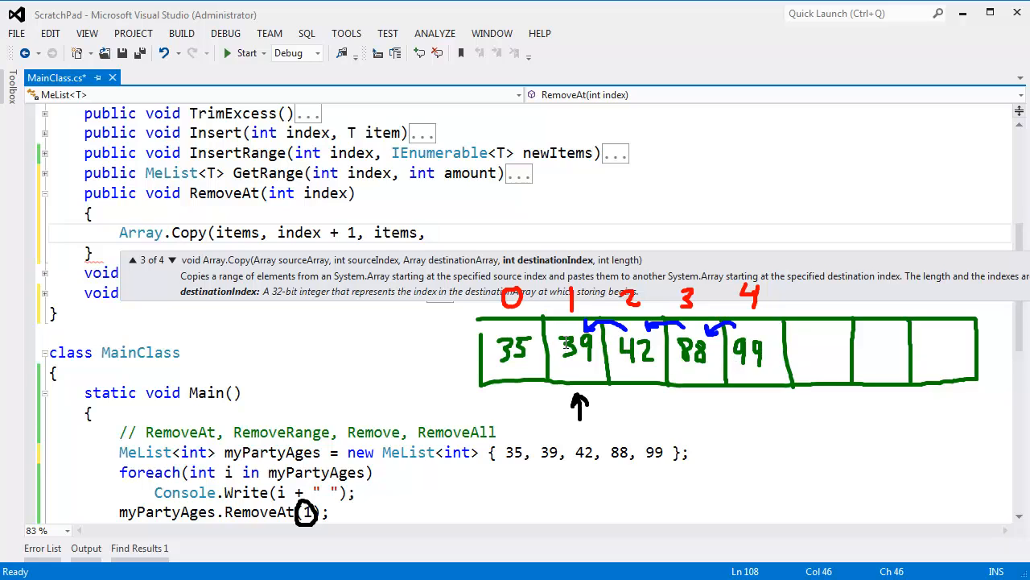
type("index, Count - (index + 1")
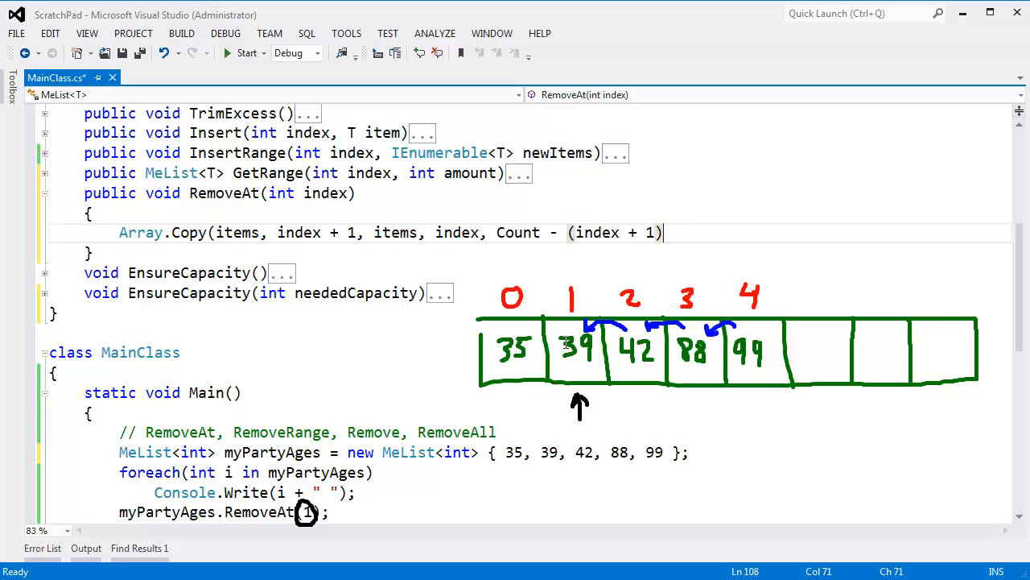
type(");")
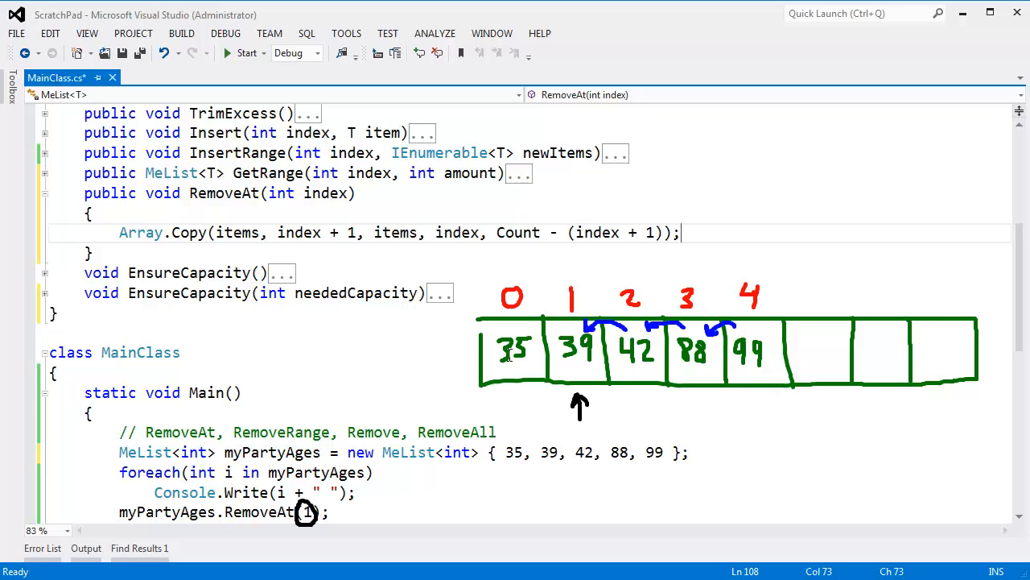
mouse_move(585, 285)
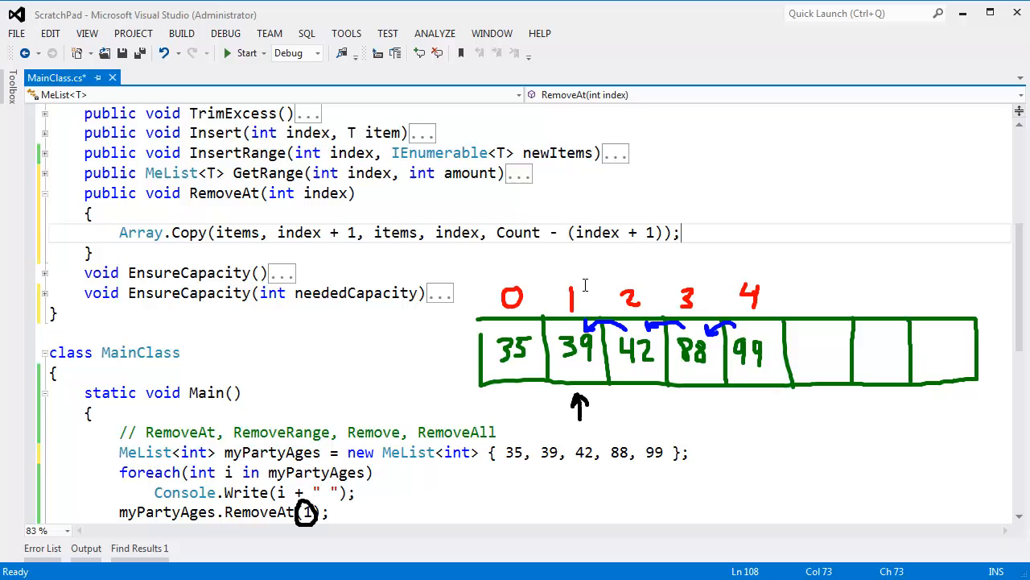
mouse_move(631, 245)
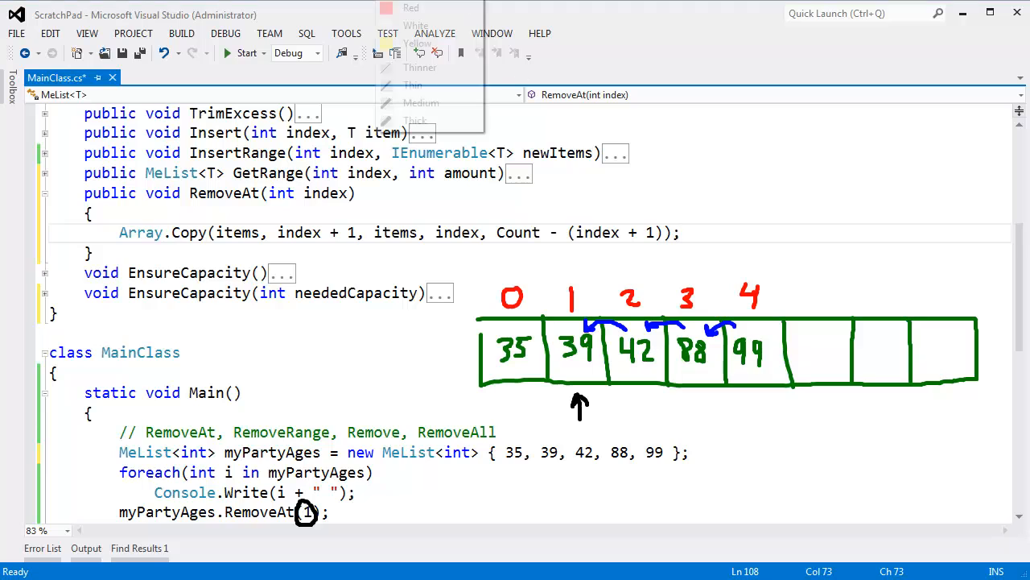
- Add Count--; after the Array.Copy call in RemoveAt
left_click_drag(614, 395, 784, 400)
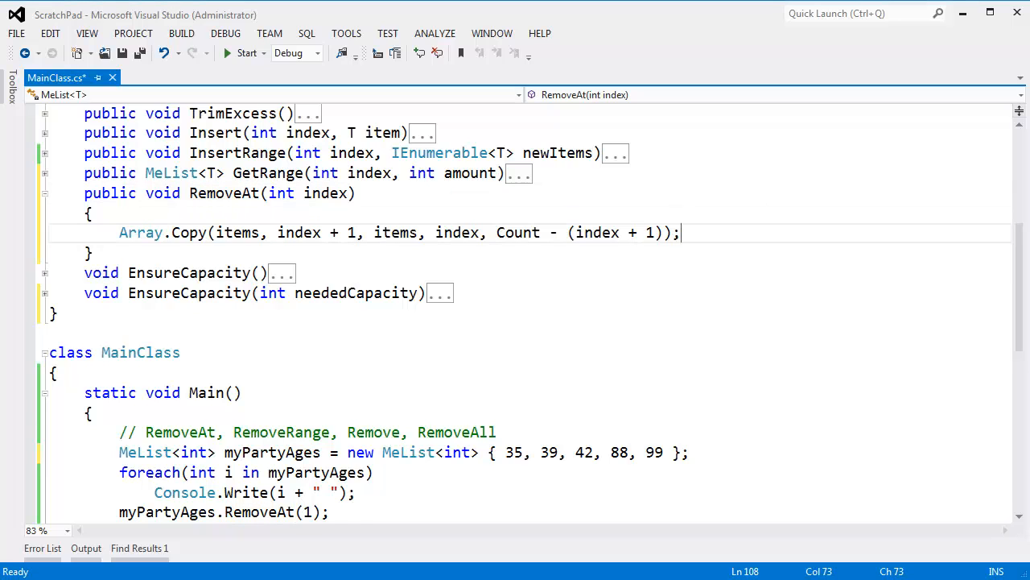
type("Count")
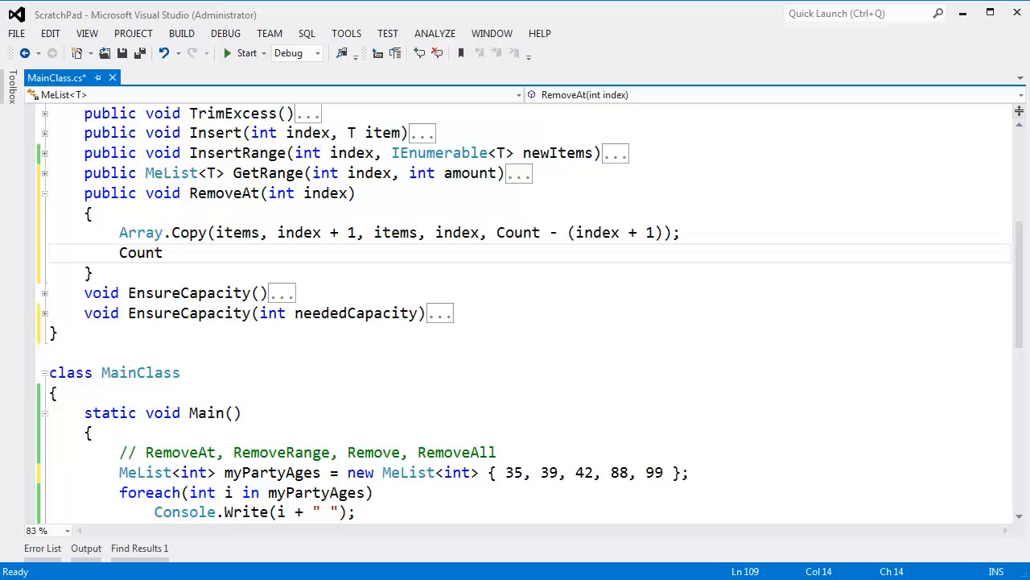
type("--;")
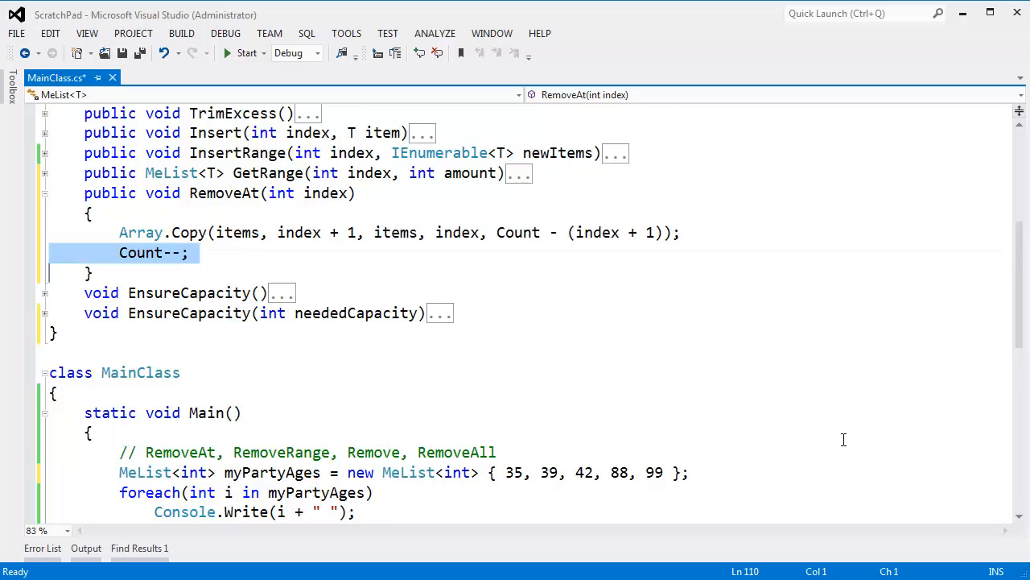
scroll("down", 3)
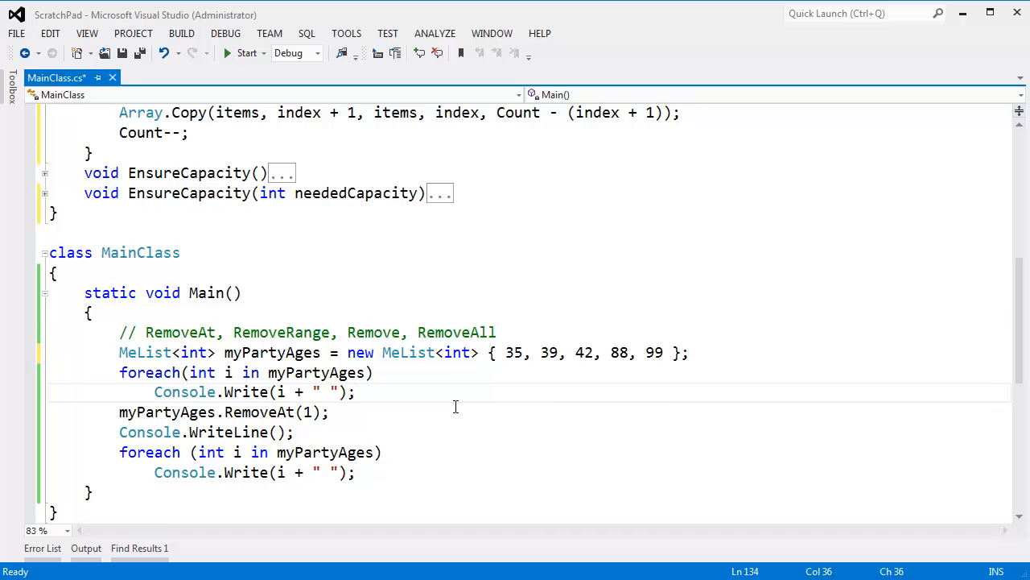
- Run without debugging to confirm the second line prints 35 42 88 99
left_click(246, 52)
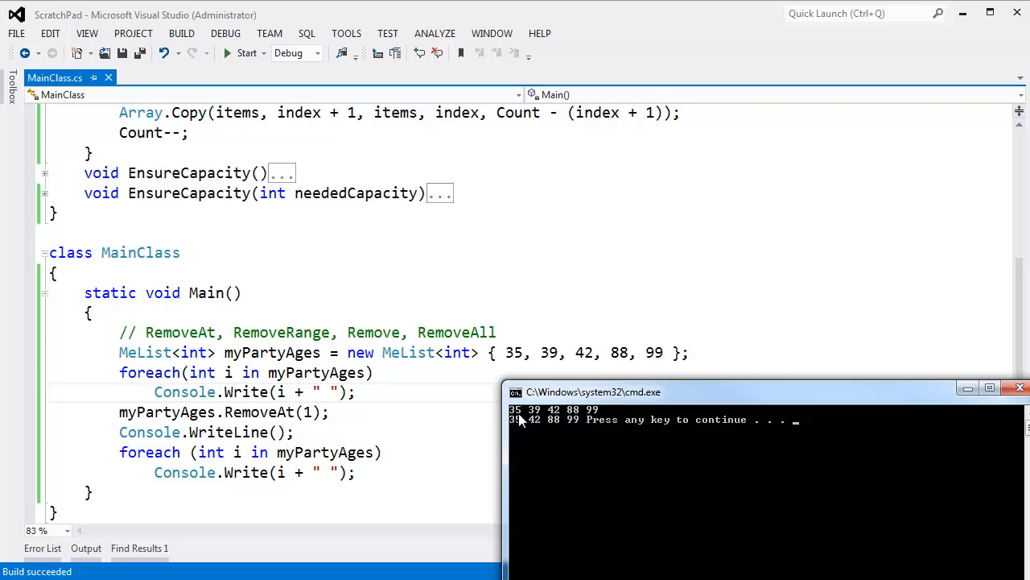
mouse_move(597, 418)
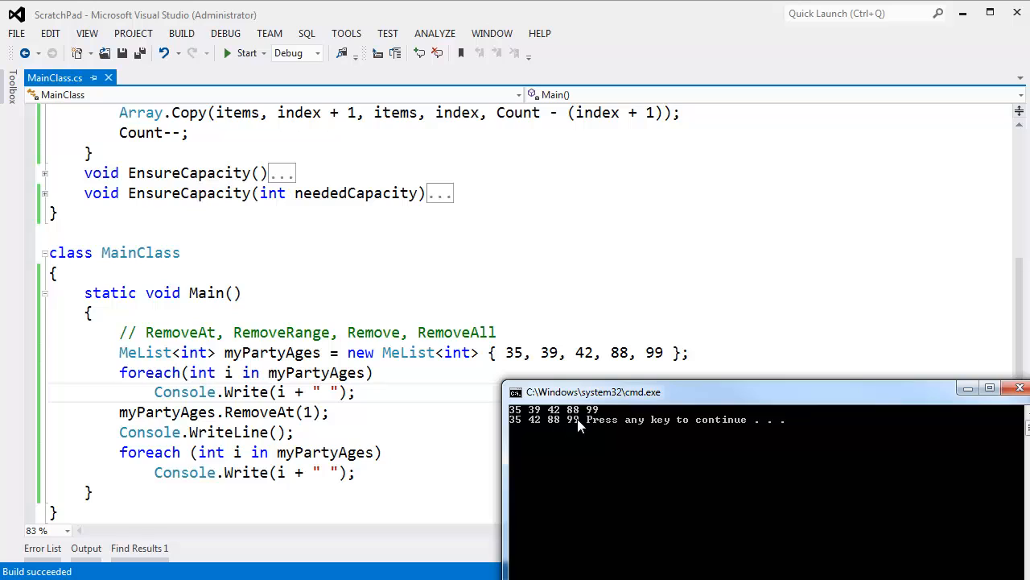
mouse_move(598, 427)
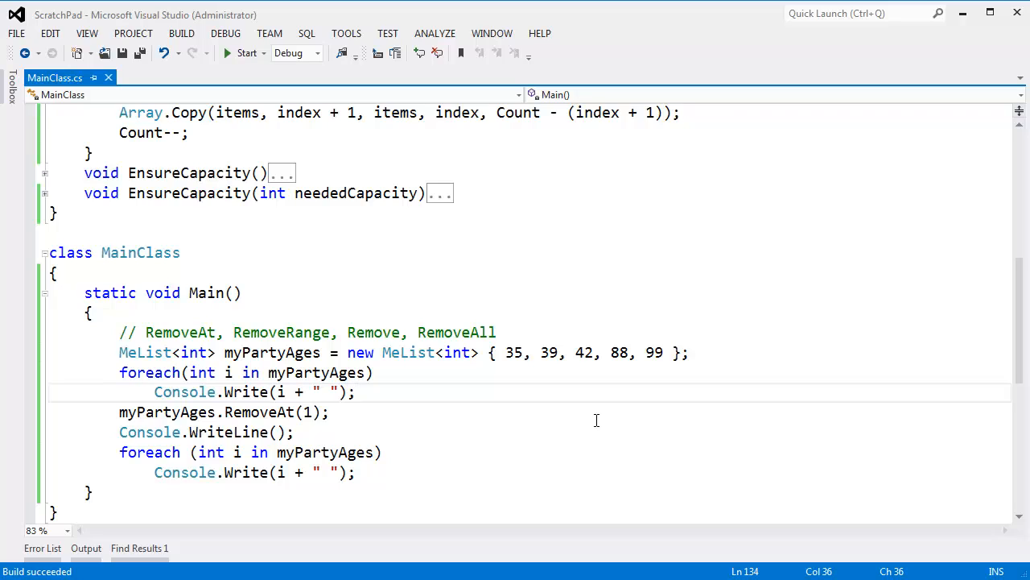
- Delete RemoveRange and RemoveAt from the Main comment, leaving // Remove, RemoveAll
double_click(281, 331)
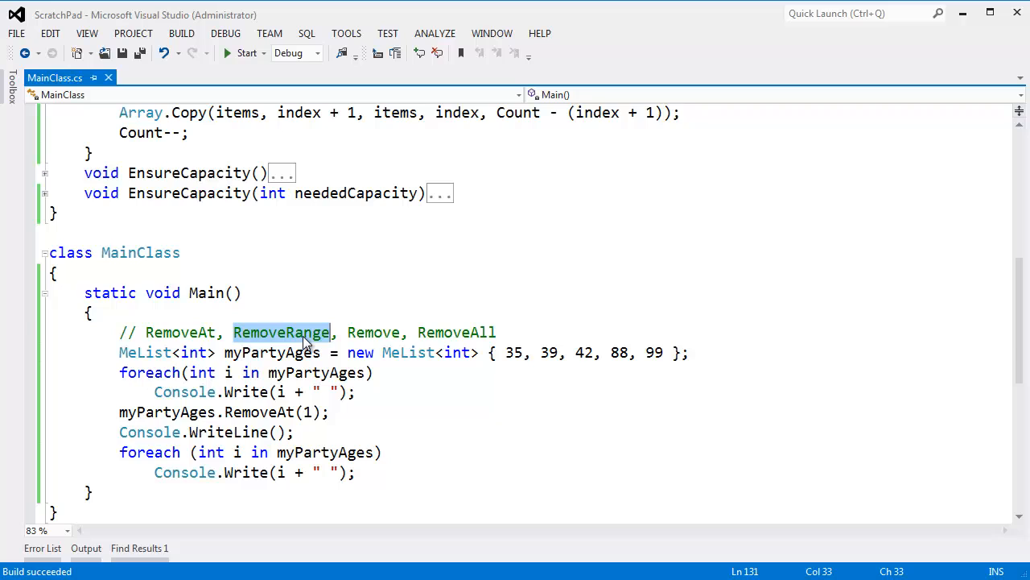
key("Delete")
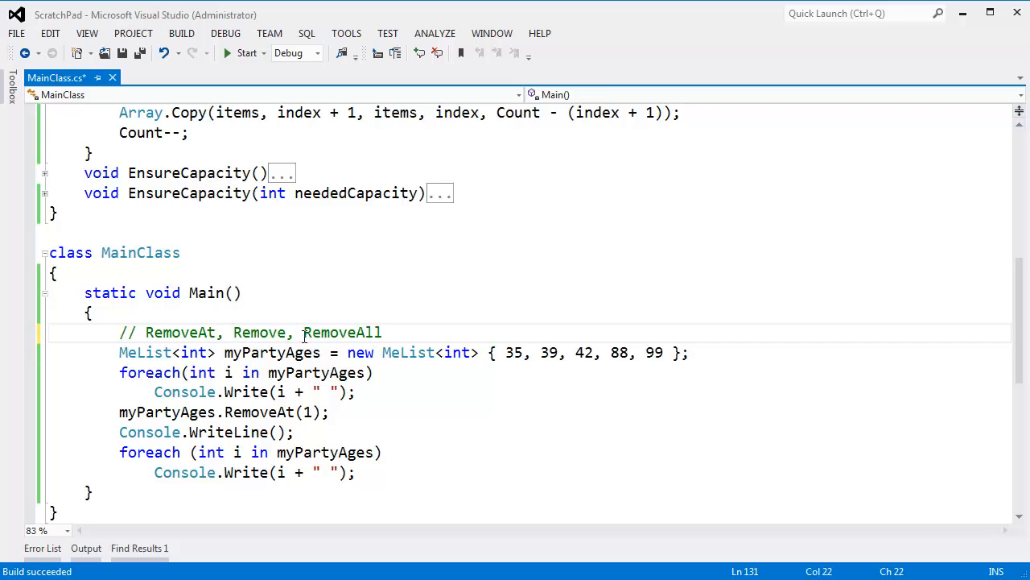
double_click(258, 332)
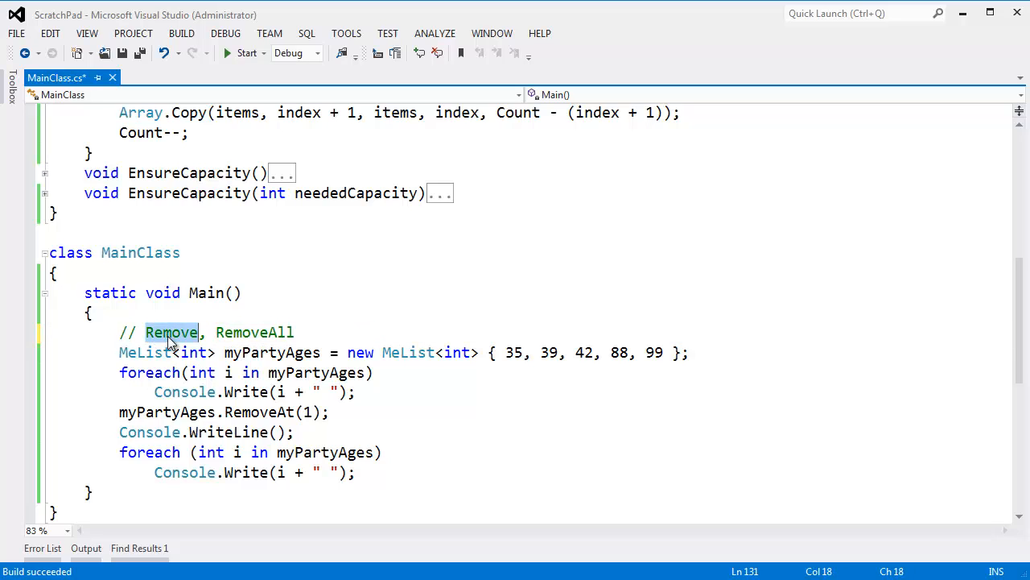
left_click(246, 332)
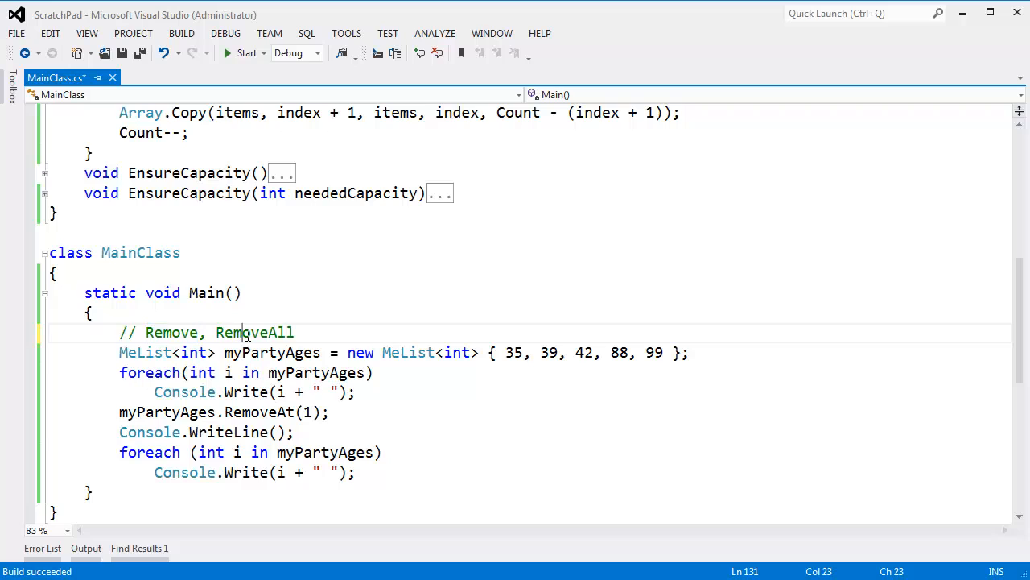
double_click(254, 332)
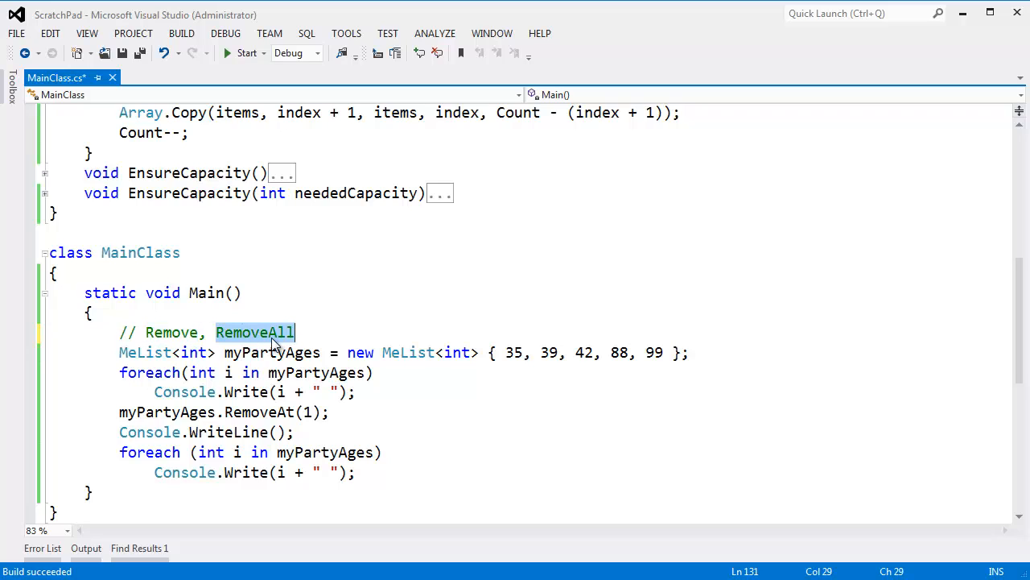